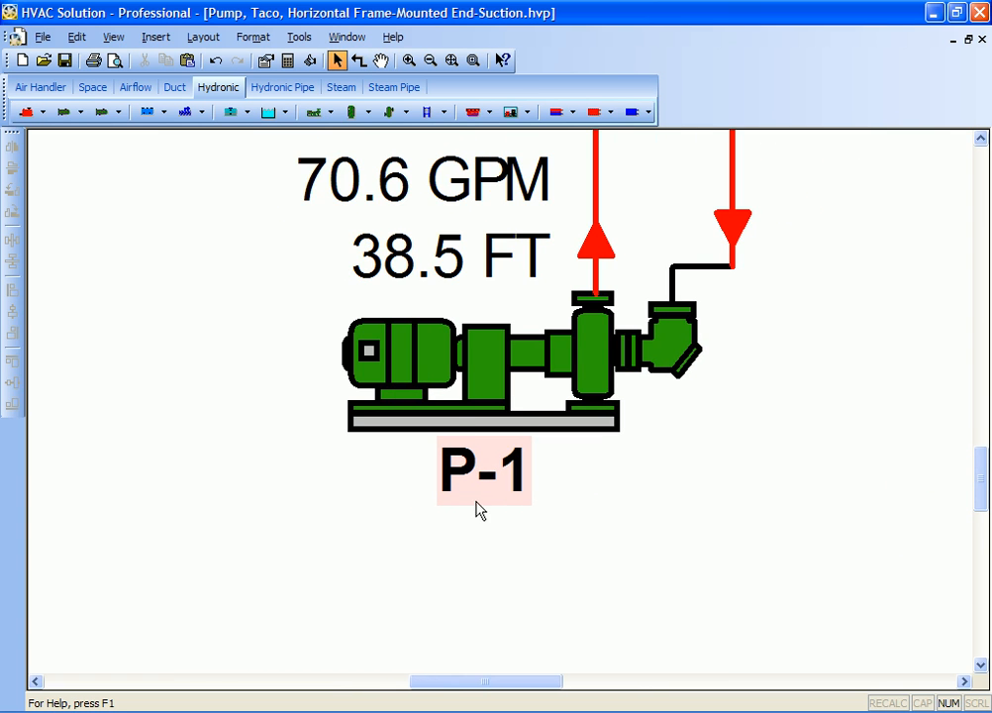
mouse_move(479, 501)
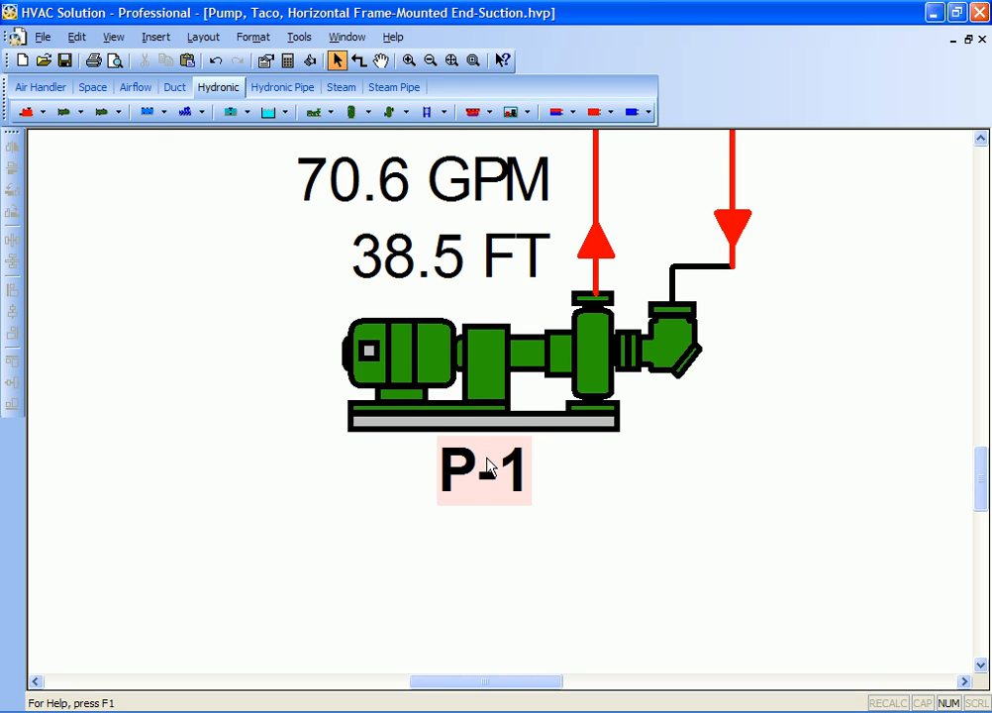
mouse_move(510, 492)
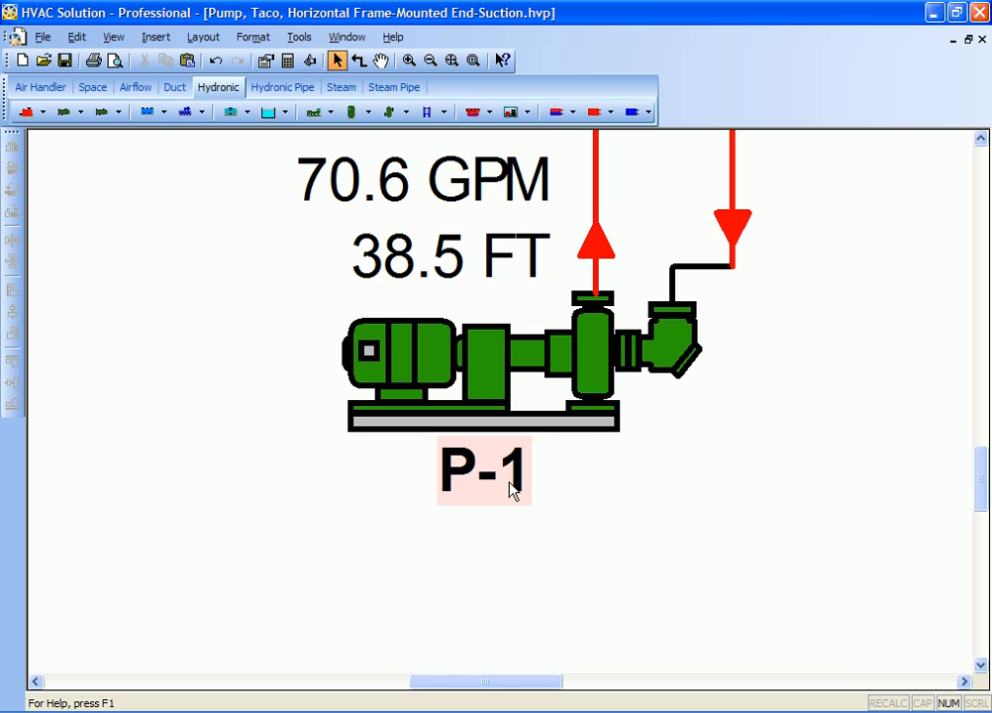
Open pump P-1's properties on the Selection page
click(552, 357)
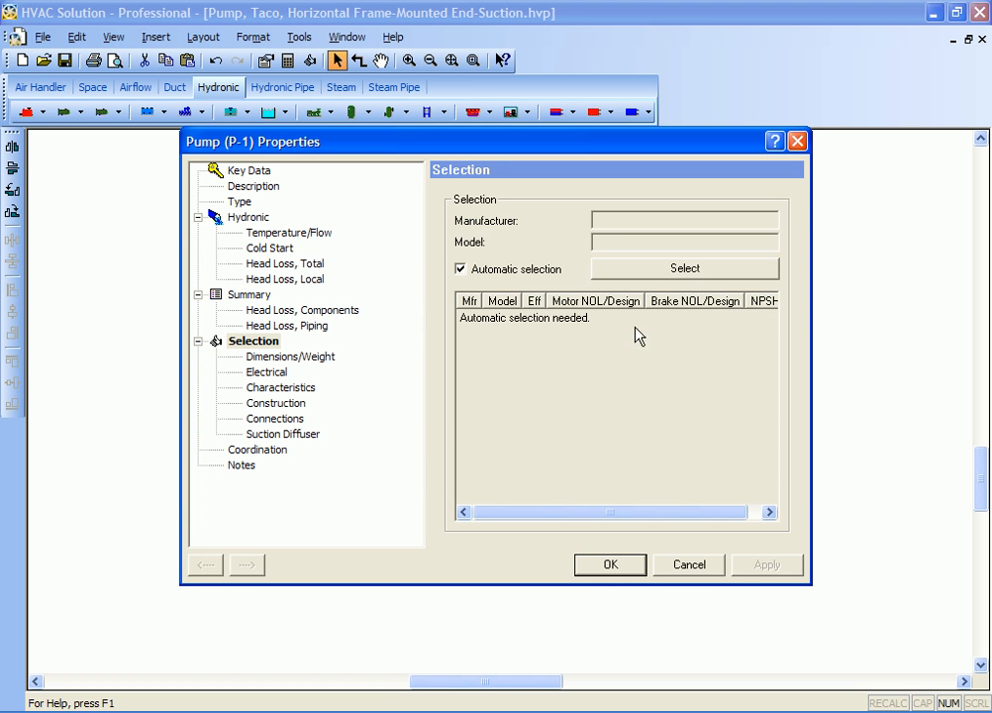
Auto-select Taco pumps for P-1, review head and electrical data, and accept model FI1507
click(684, 268)
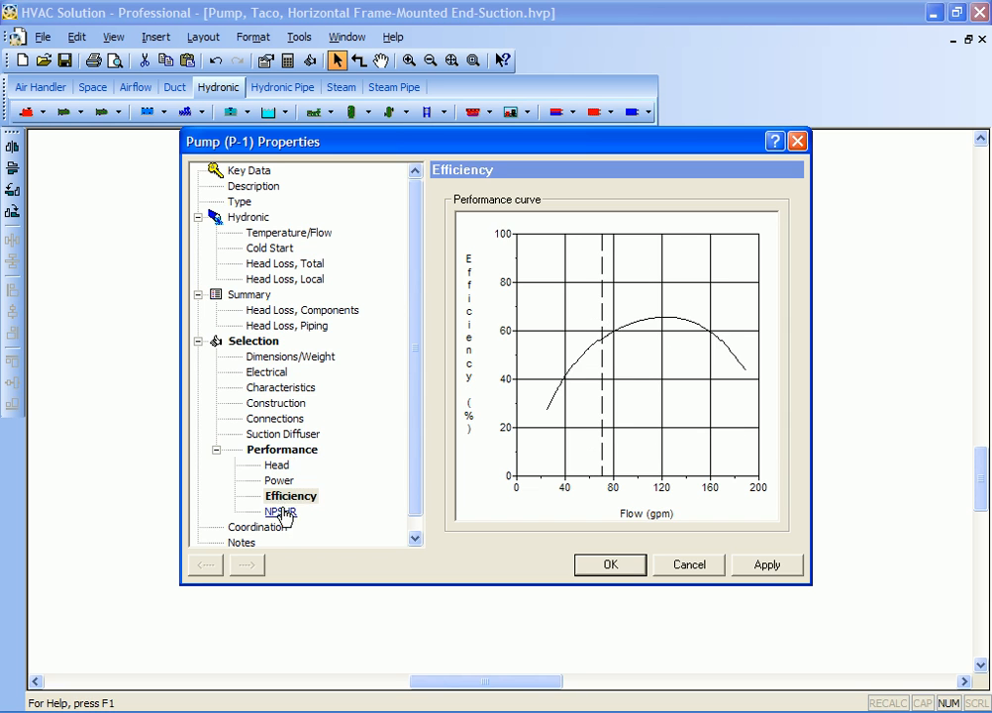
click(278, 464)
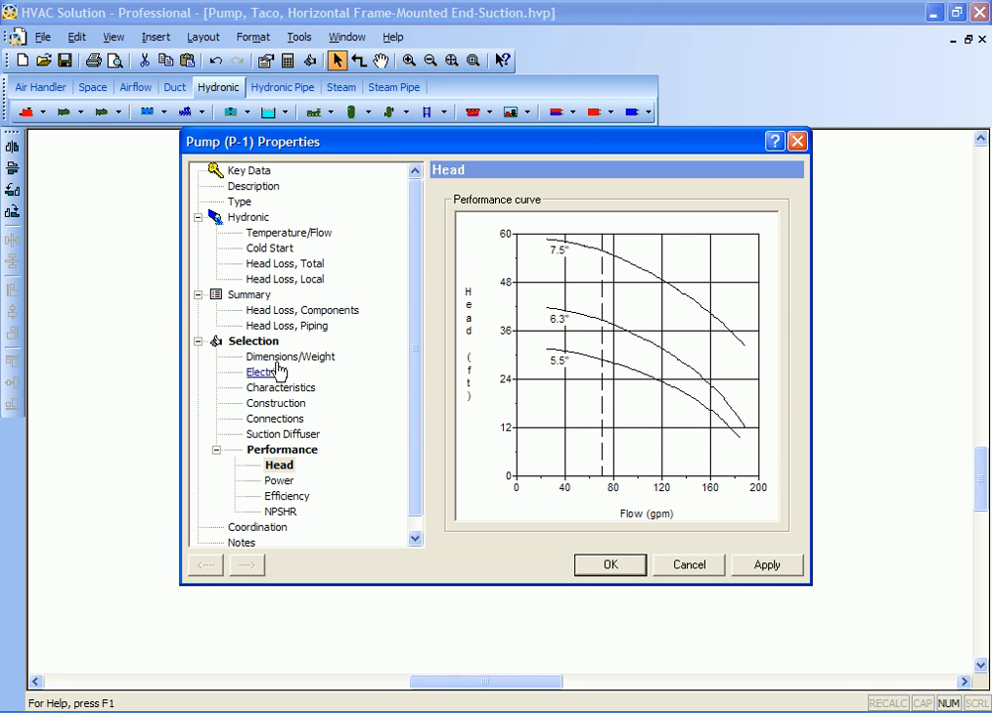
click(261, 371)
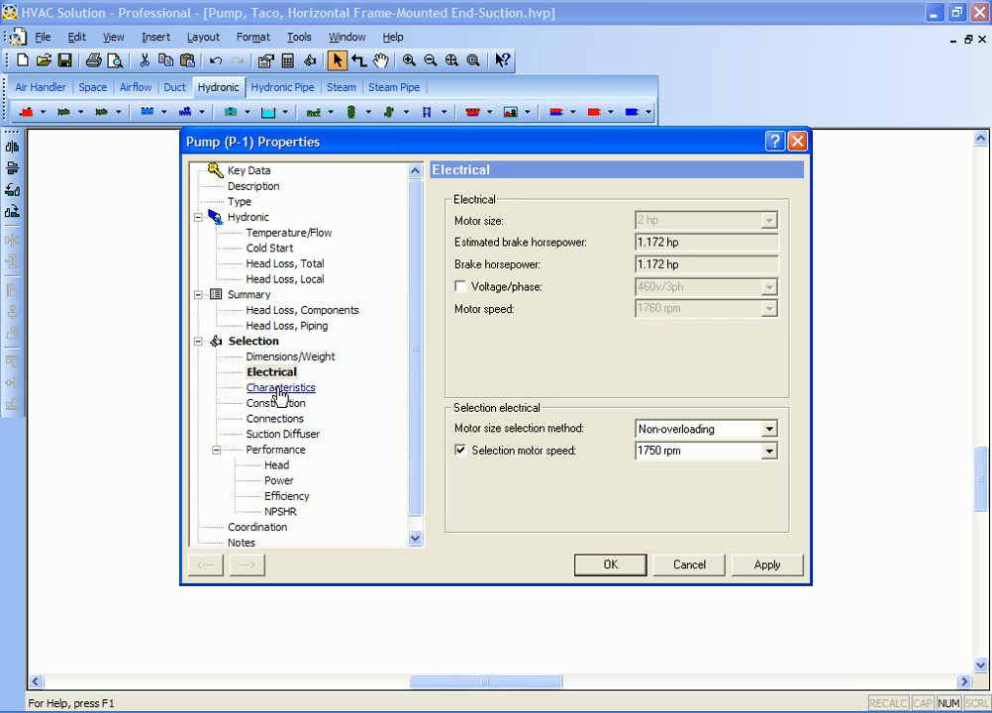
click(254, 340)
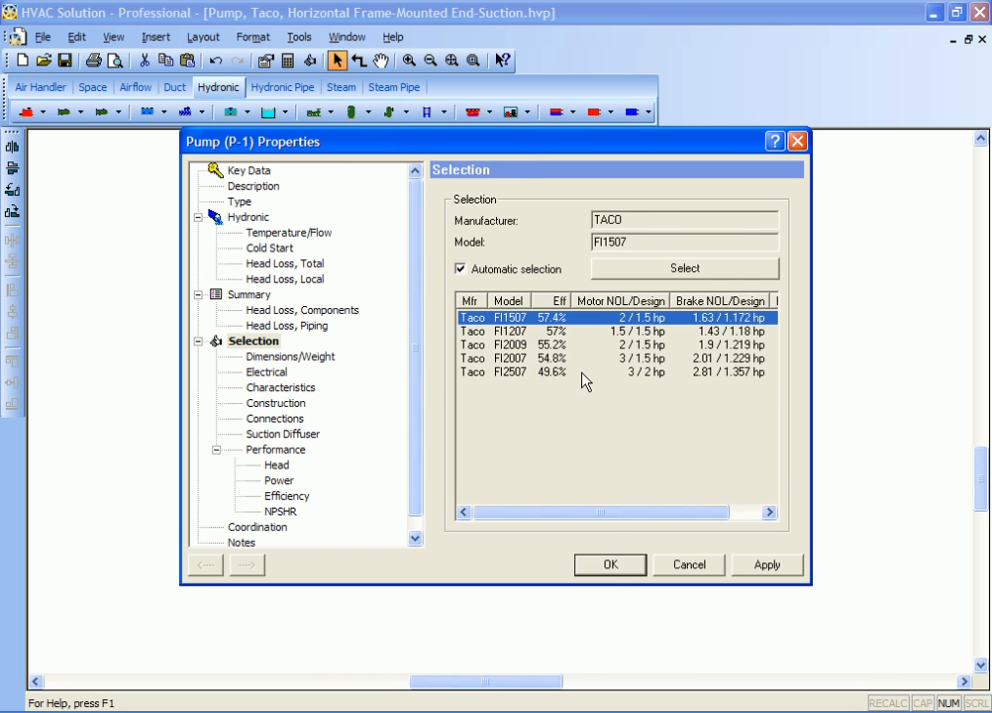
click(610, 564)
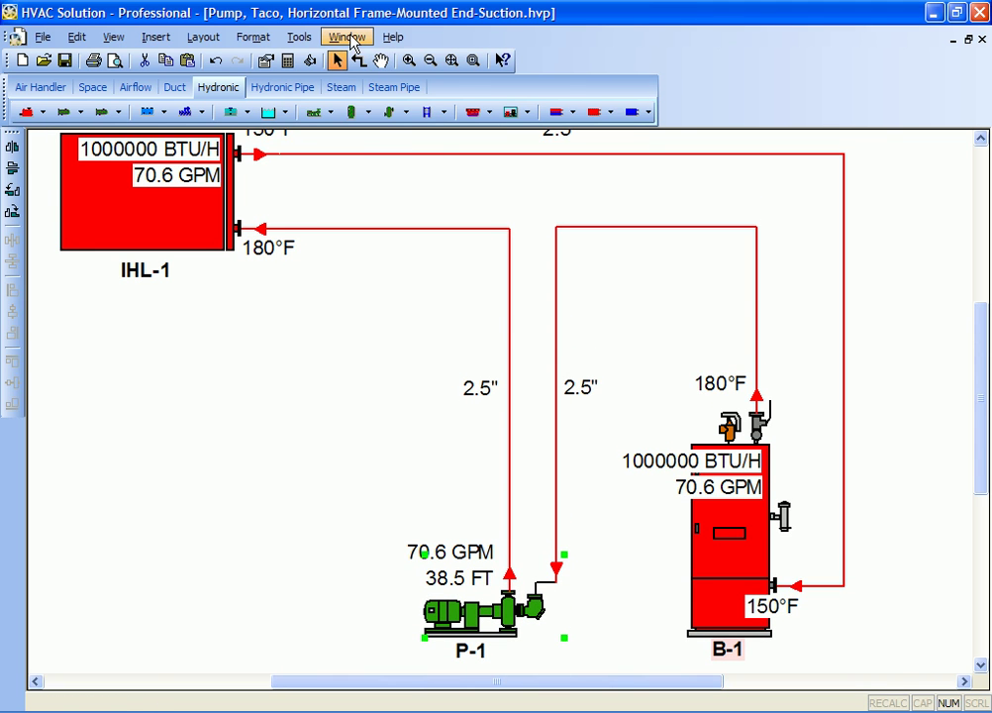
Switch to the Project2 window from the Window menu and adjust the view
click(347, 37)
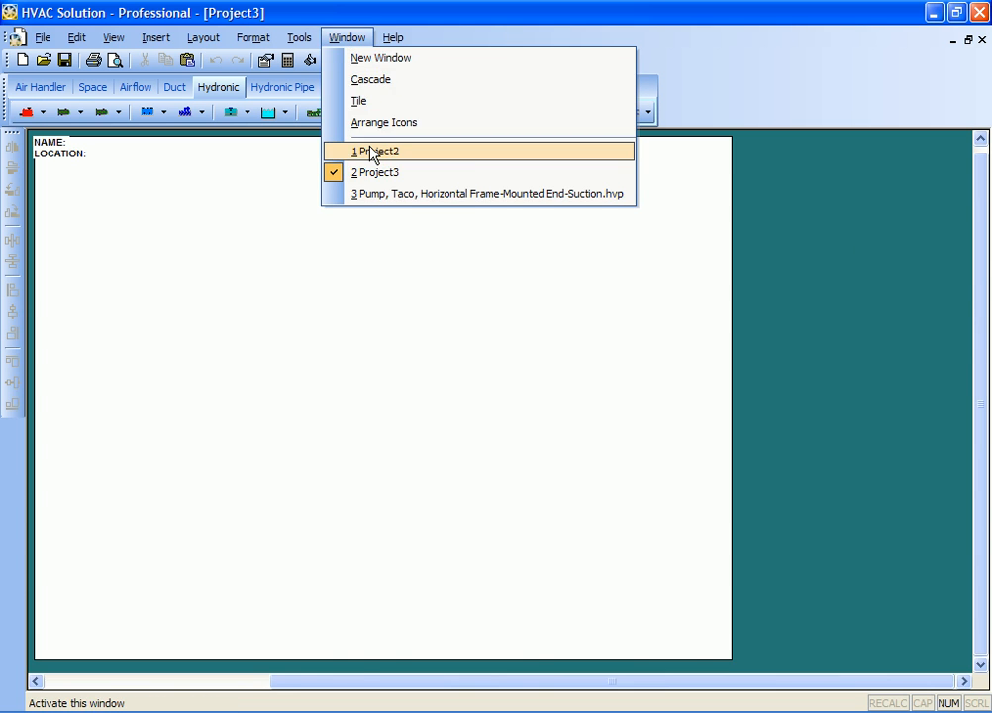
click(379, 150)
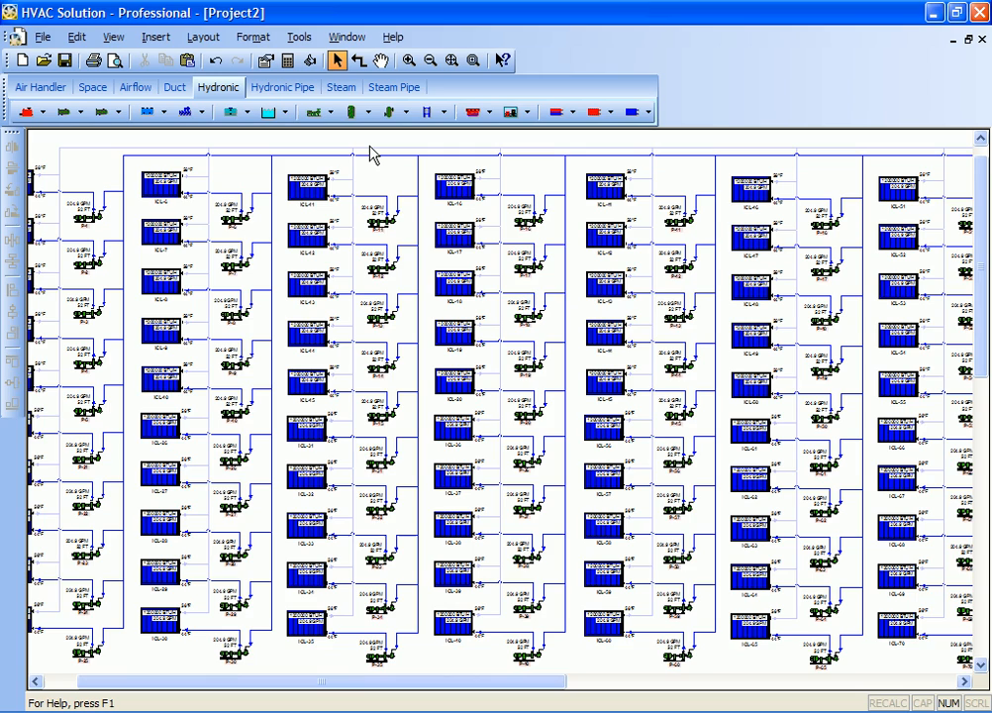
mouse_move(360, 205)
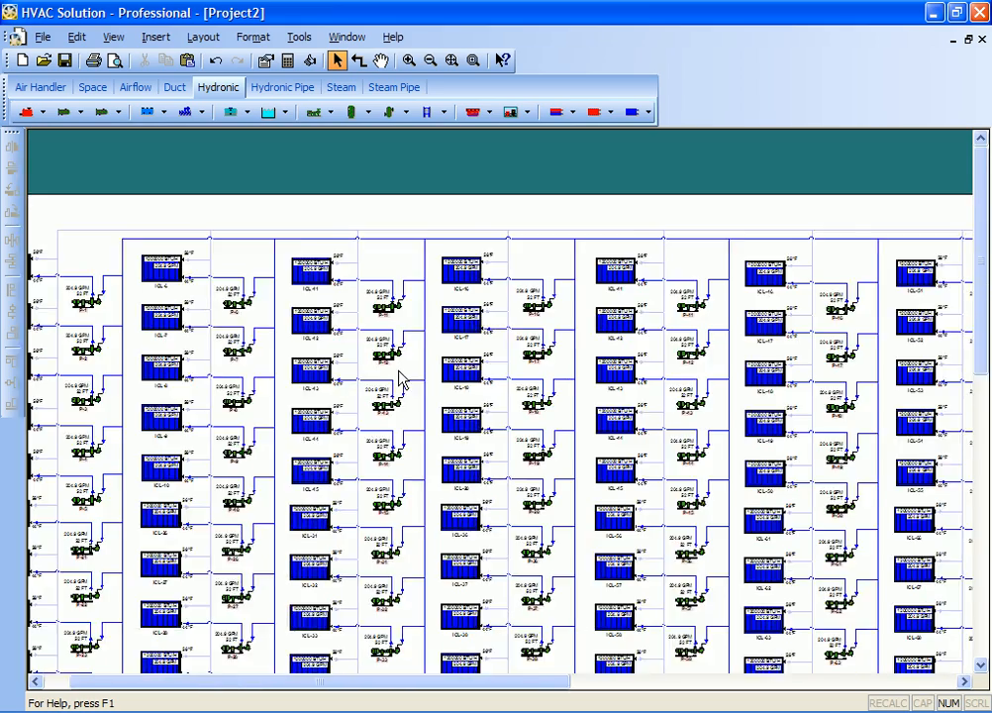
click(430, 61)
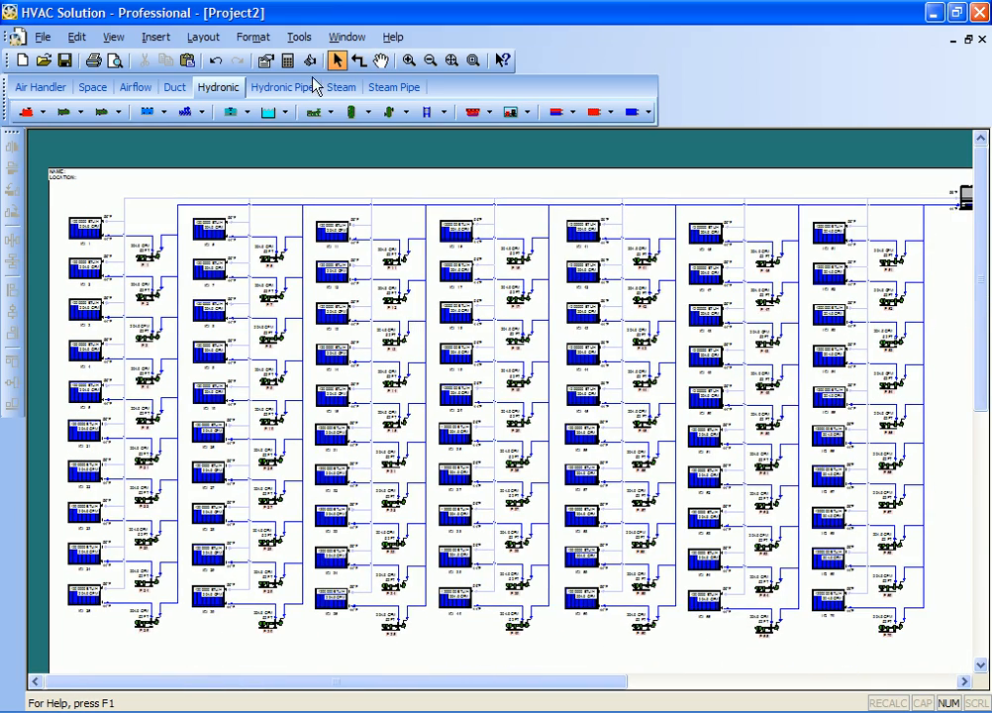
mouse_move(309, 60)
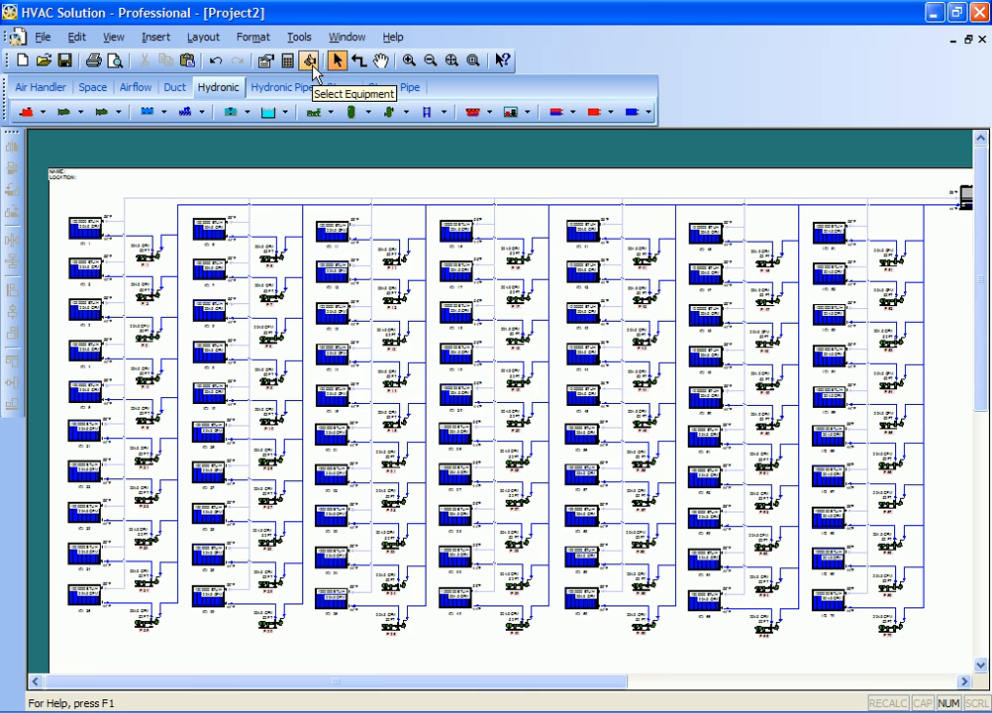
Run Select Equipment for all Project2 pumps and confirm the modified-equipment prompts
click(309, 61)
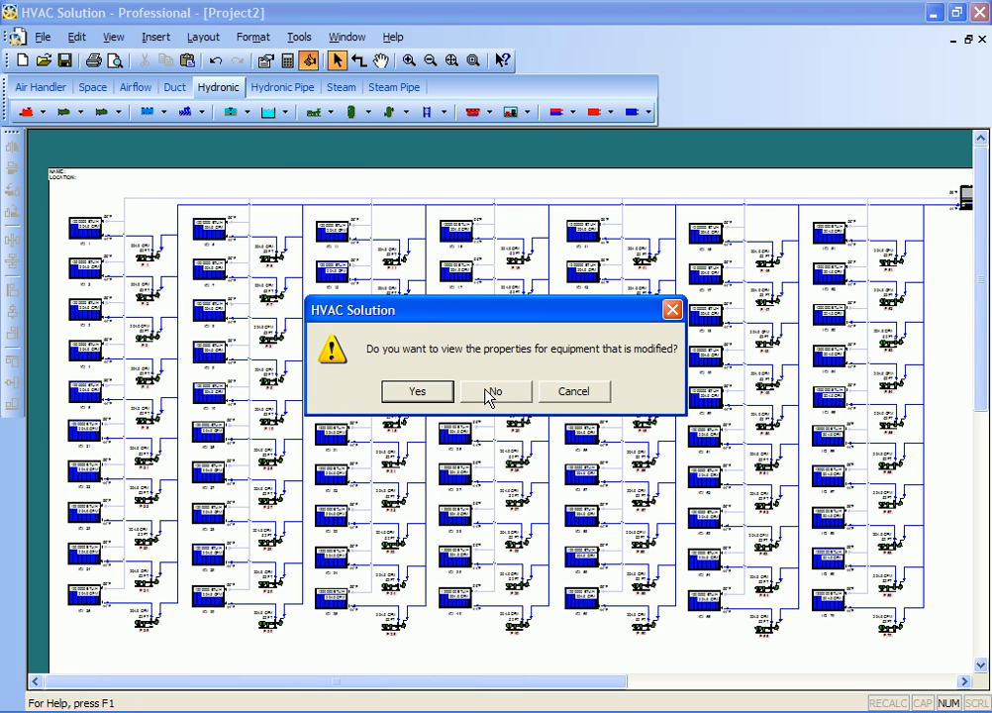
mouse_move(505, 397)
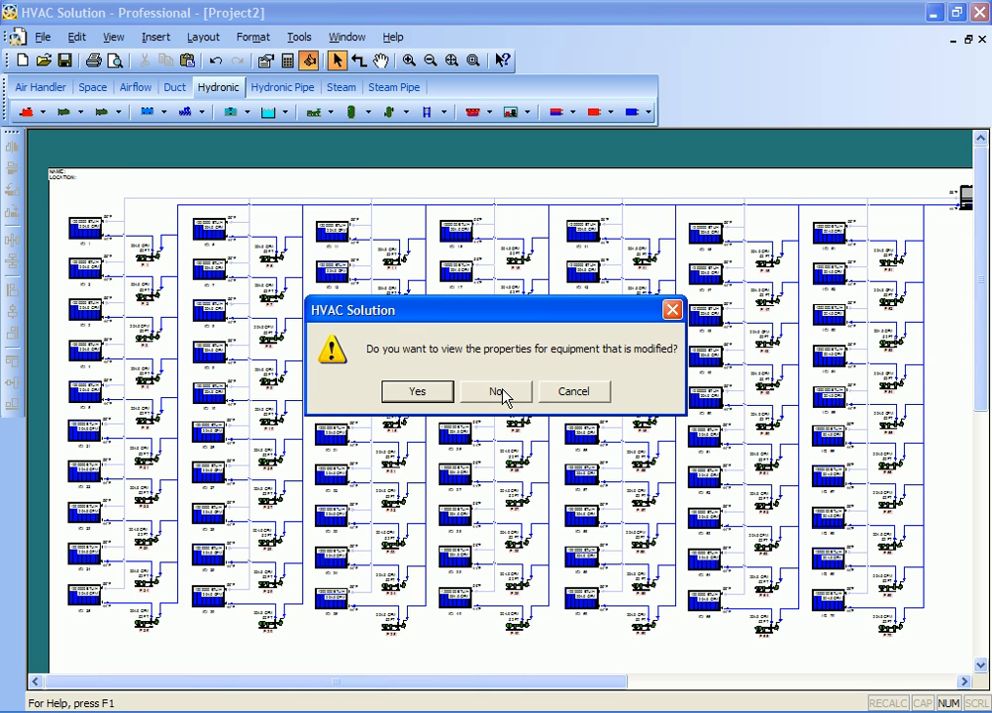
click(495, 391)
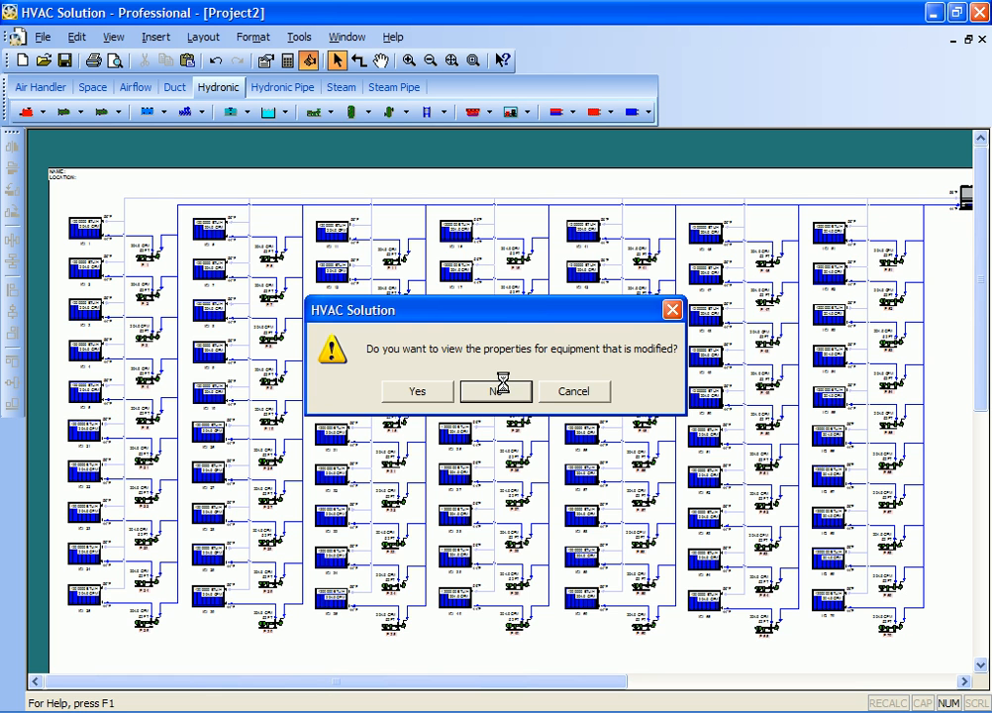
click(495, 390)
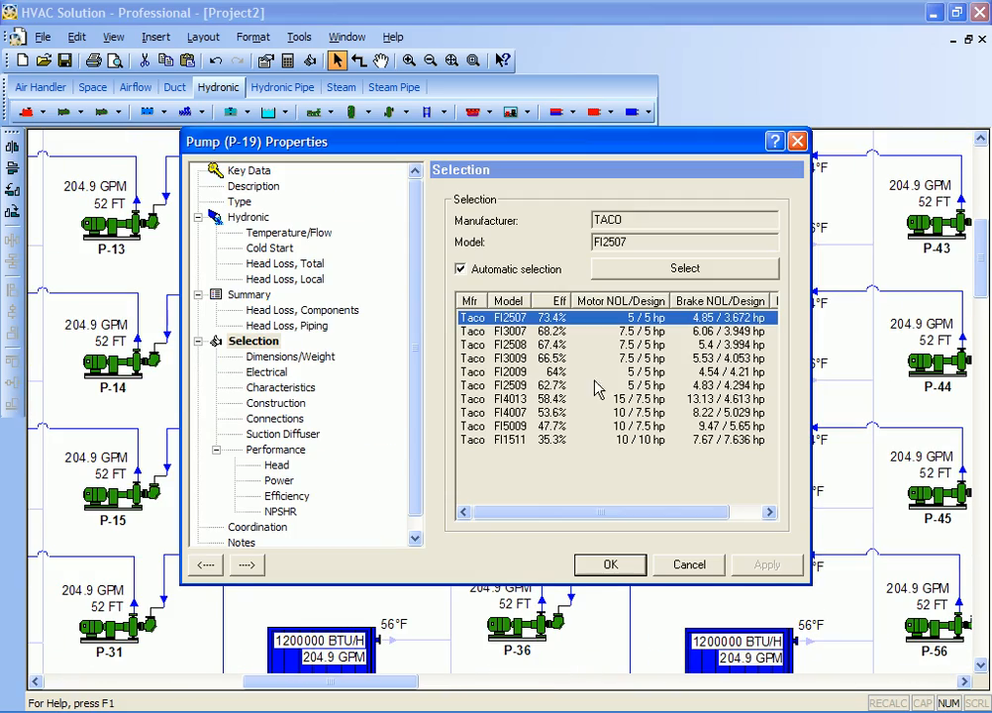
Close pump P-19's properties and view the whole Project2 drawing
click(610, 564)
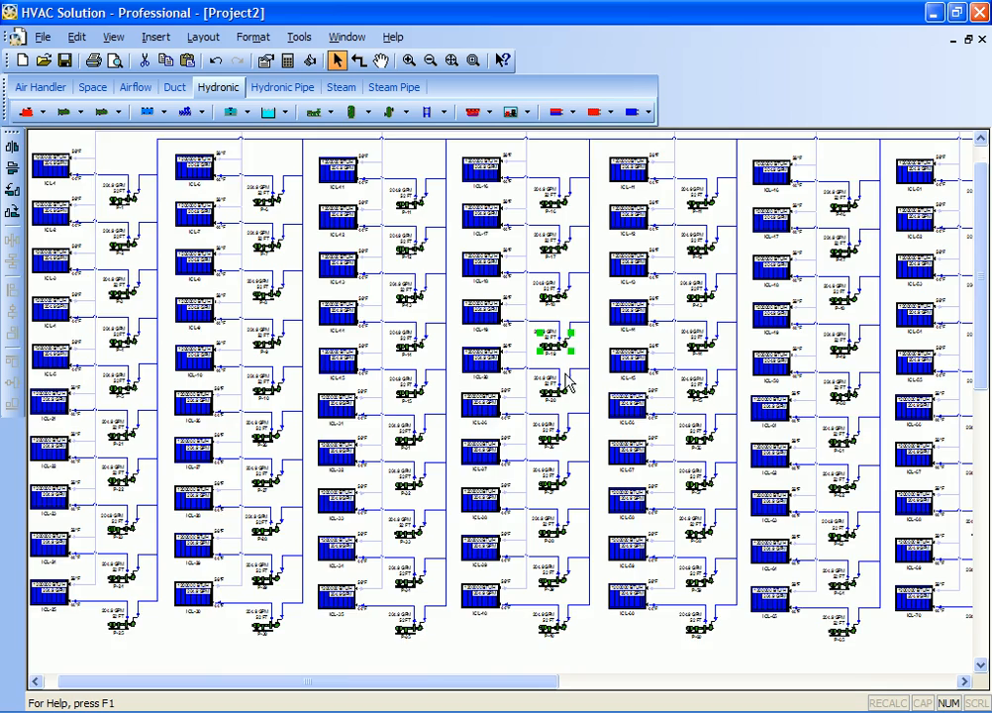
click(431, 60)
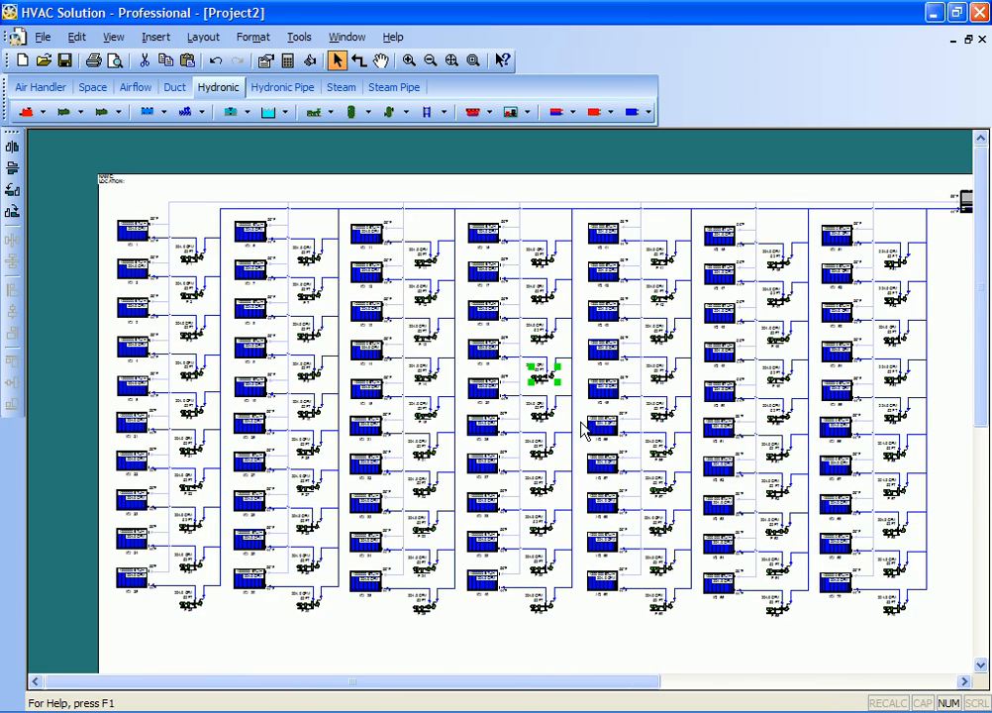
mouse_move(596, 427)
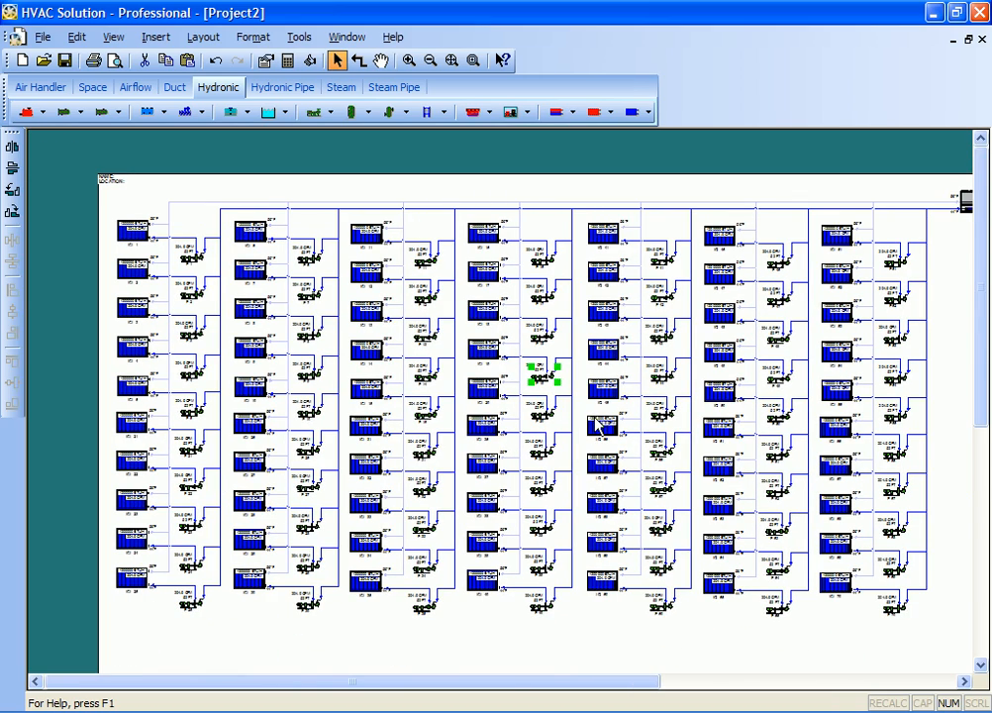